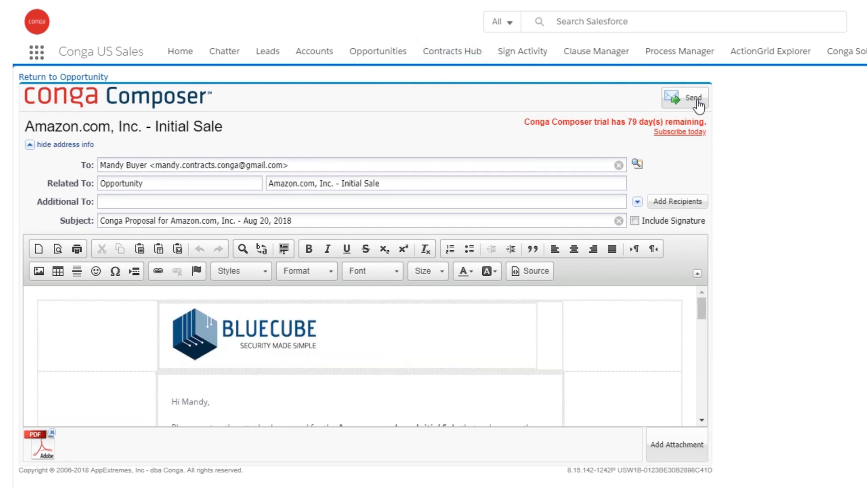
Send the Amazon.com, Inc. proposal email with its PDF attachment to the buyer.
left_click(686, 97)
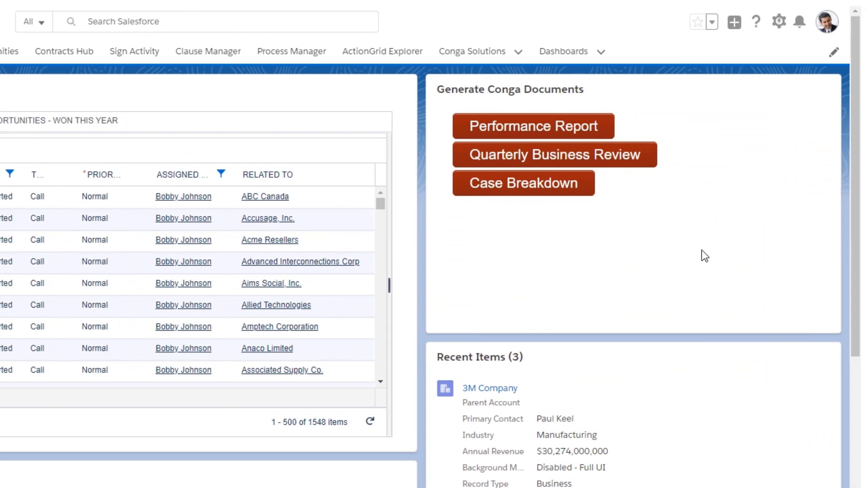
Generate the Quarterly Business Review for Sally Sales and open the PowerPoint deck.
left_click(555, 154)
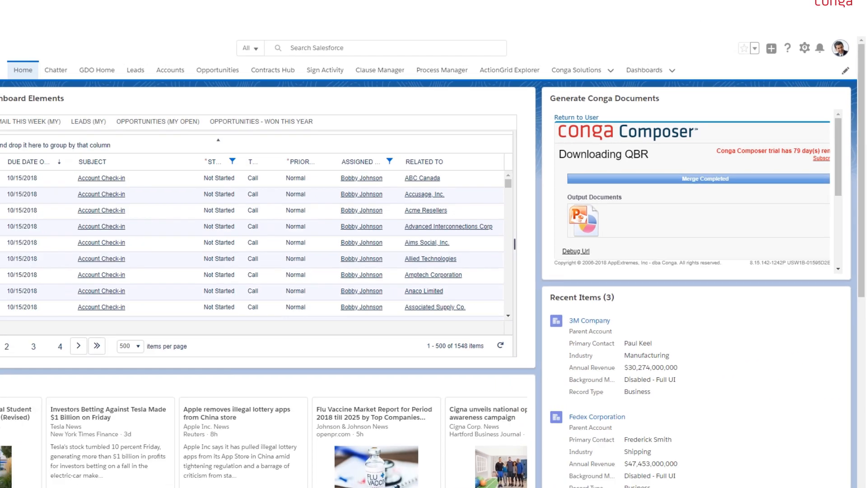
left_click(582, 219)
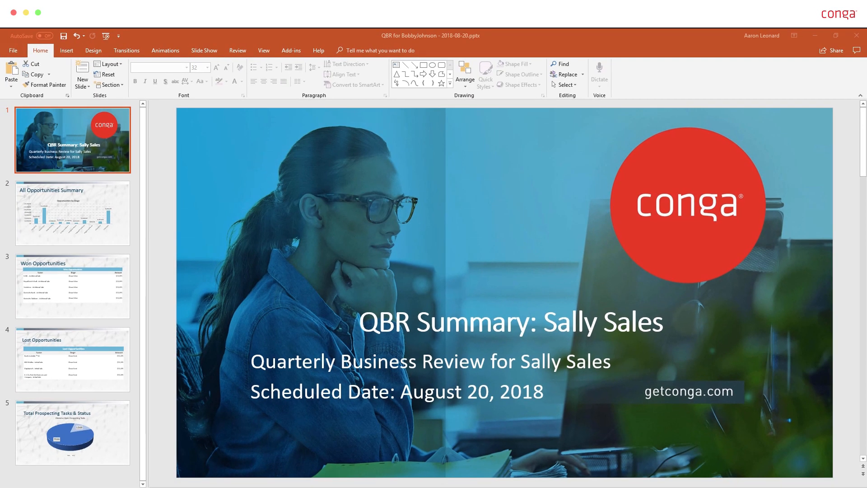
left_click(72, 286)
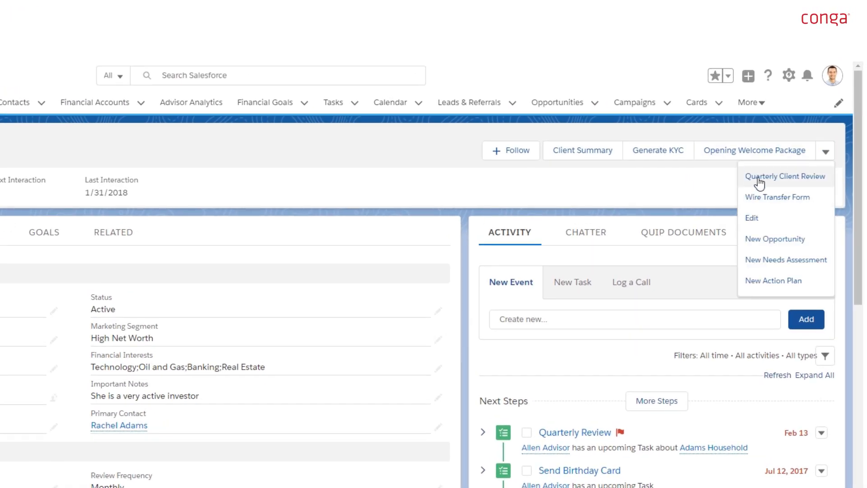
Choose Quarterly Client Review from the client record's actions dropdown.
left_click(785, 176)
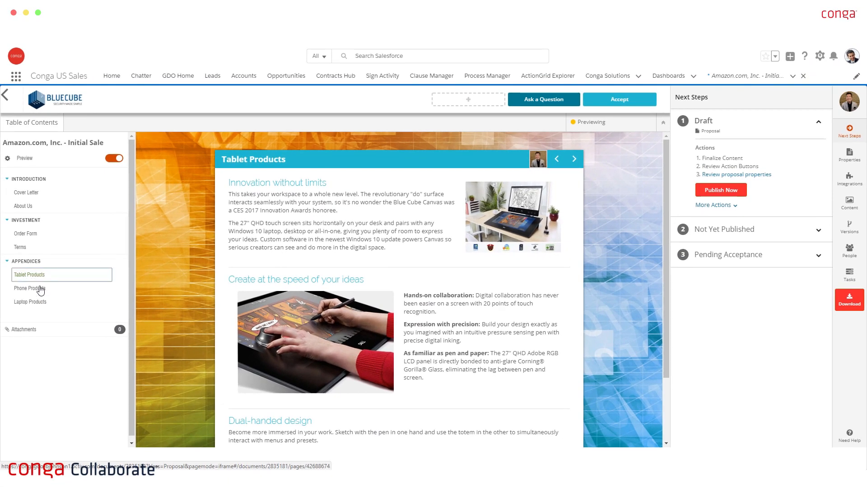
Review the Phone and Laptop Products sections, then publish the Amazon.com, Inc. - Initial Sale proposal.
left_click(29, 287)
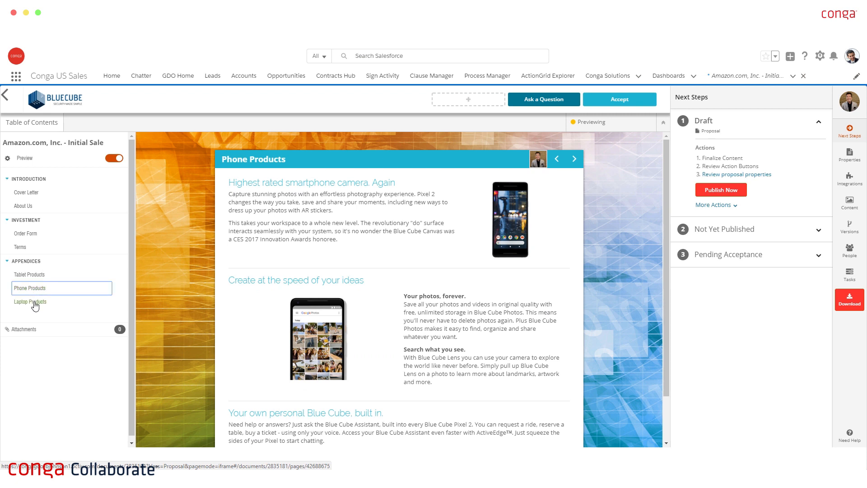
left_click(29, 302)
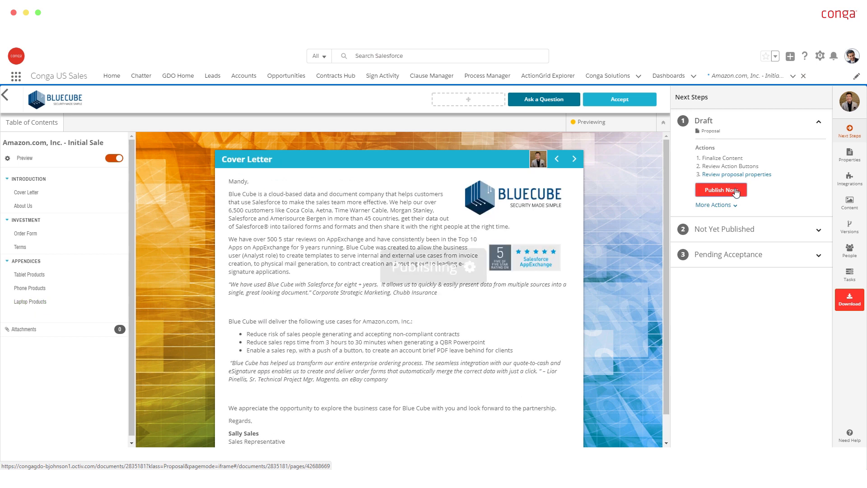
left_click(720, 190)
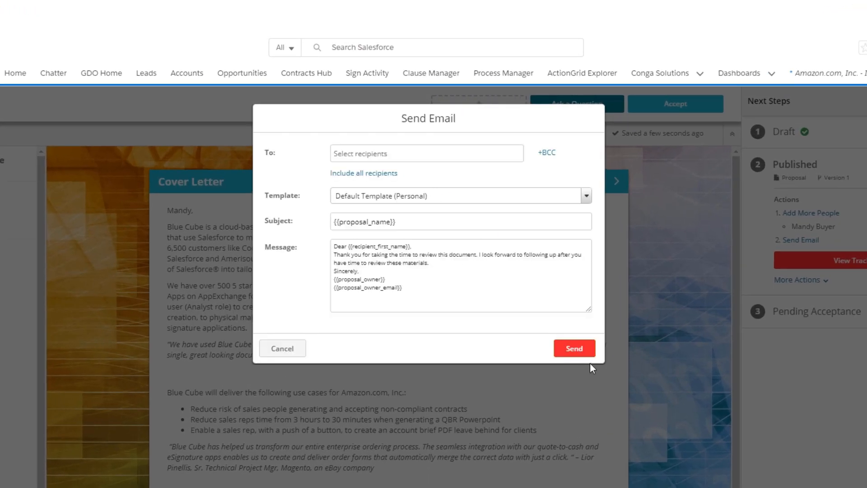
Email the published proposal to Mandy and open it via View Document.
left_click(427, 153)
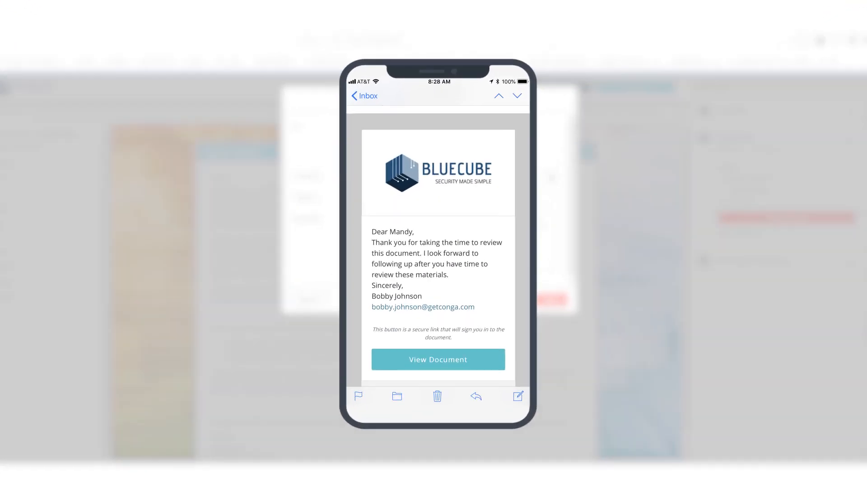
left_click(438, 359)
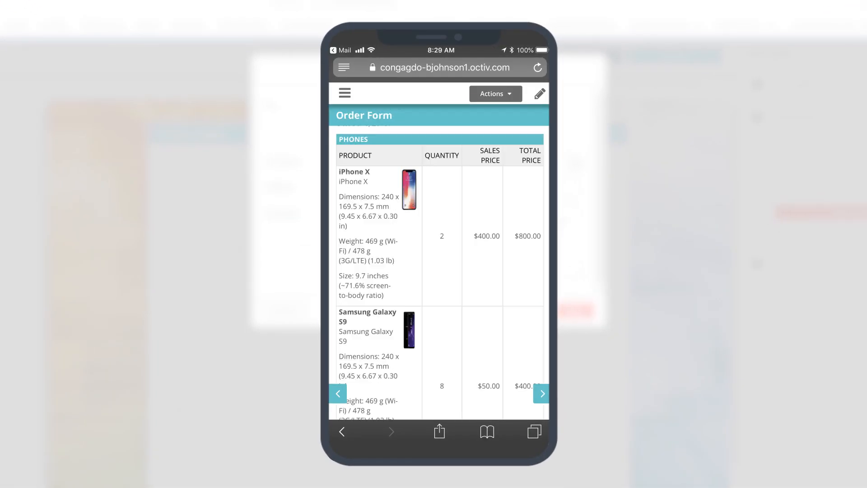
left_click(541, 393)
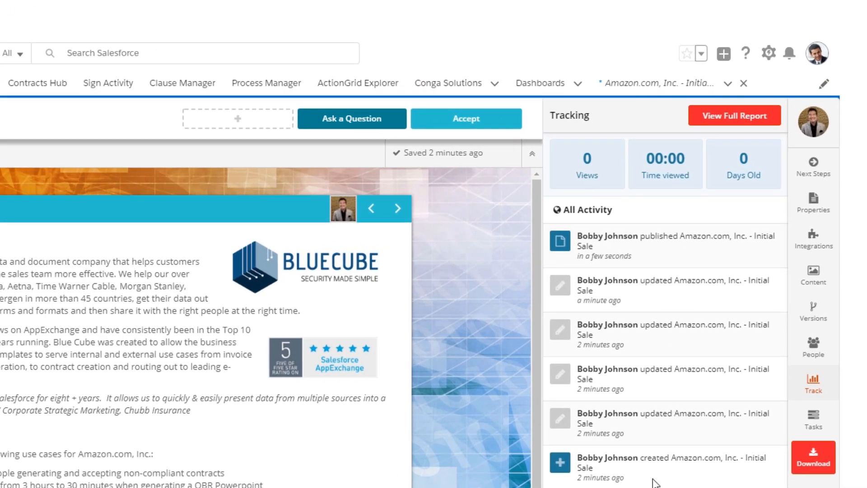
Open the full report showing 2 views, $82.8k value and Mandy Buyer's 32s.
left_click(734, 116)
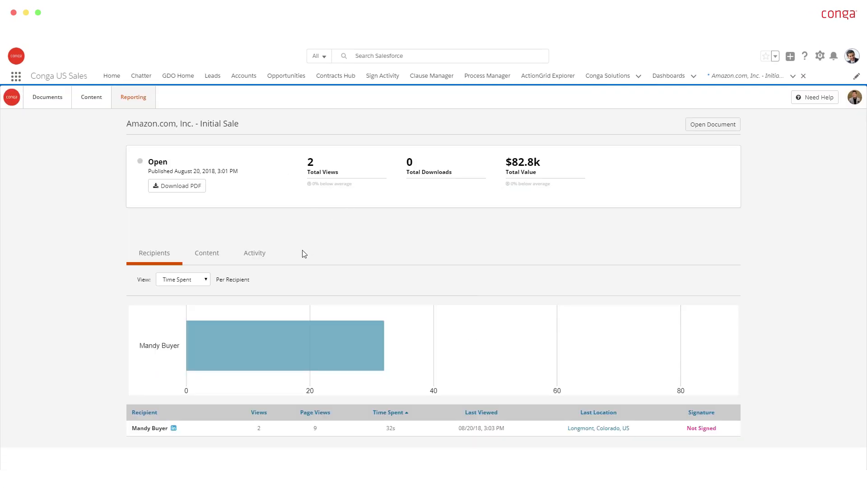
mouse_move(369, 351)
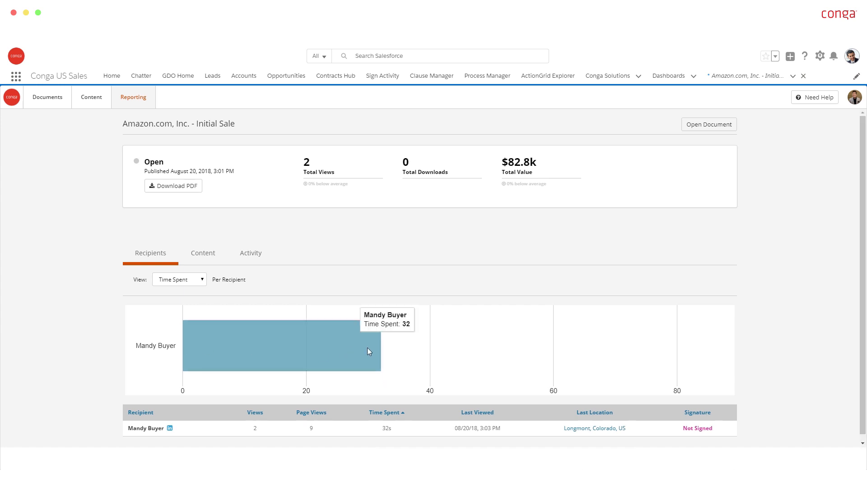